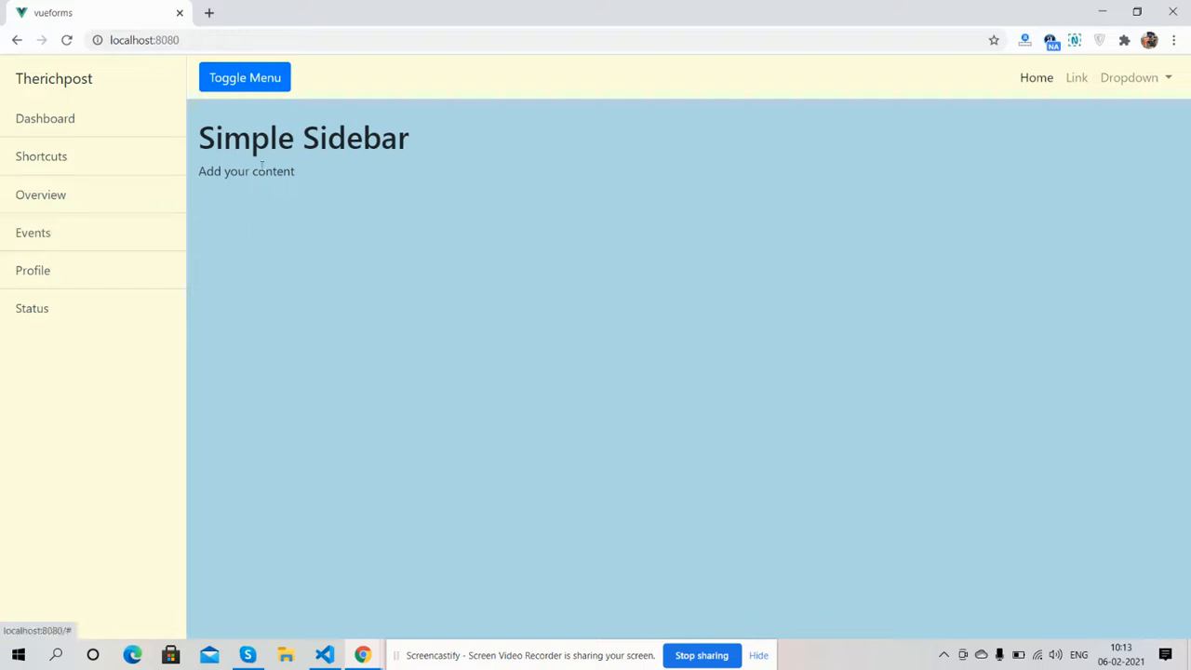
pyautogui.moveTo(427, 246)
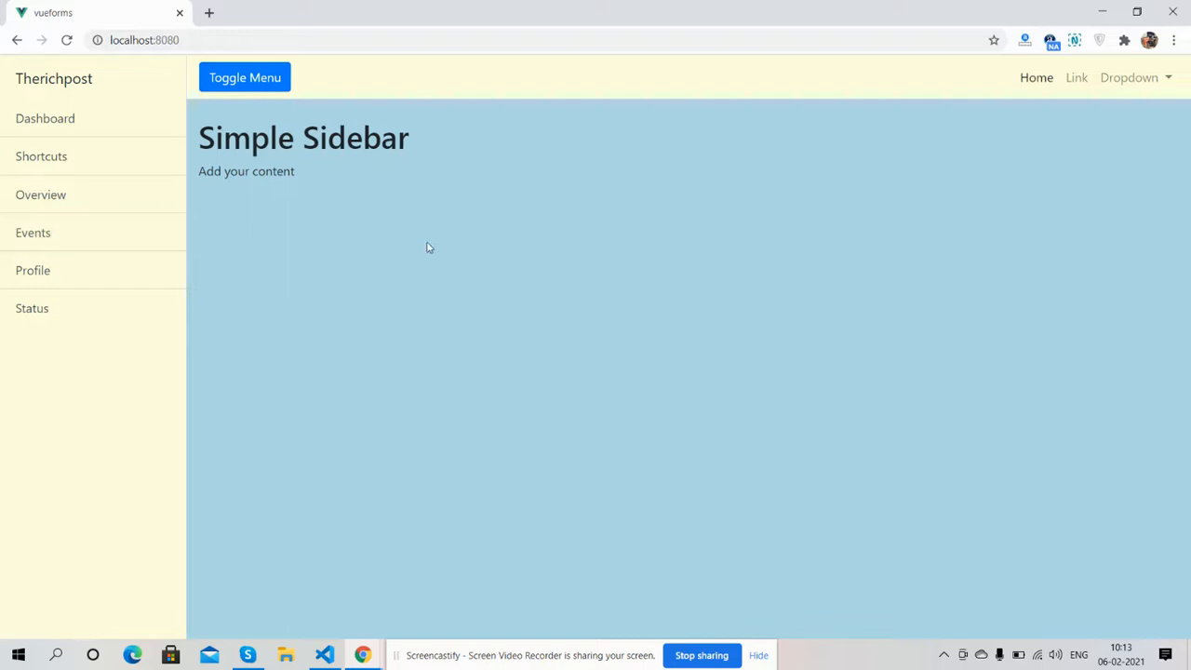
# Hide and restore the sidebar with the Toggle Menu button on the desktop page
pyautogui.click(245, 78)
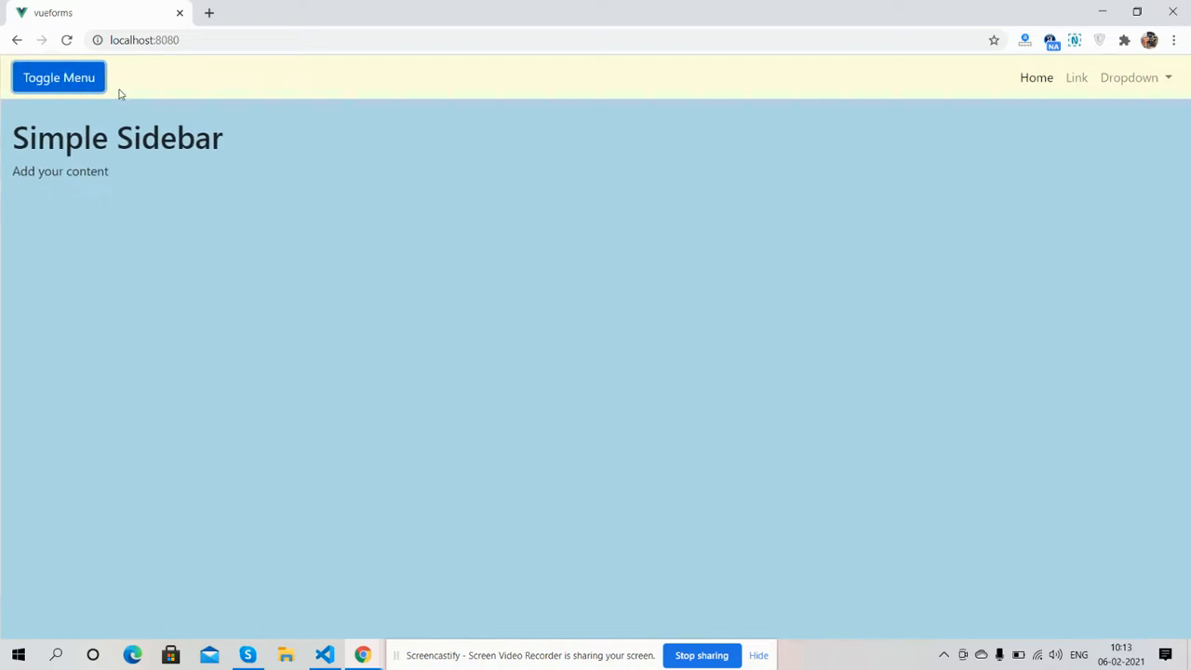
pyautogui.click(62, 78)
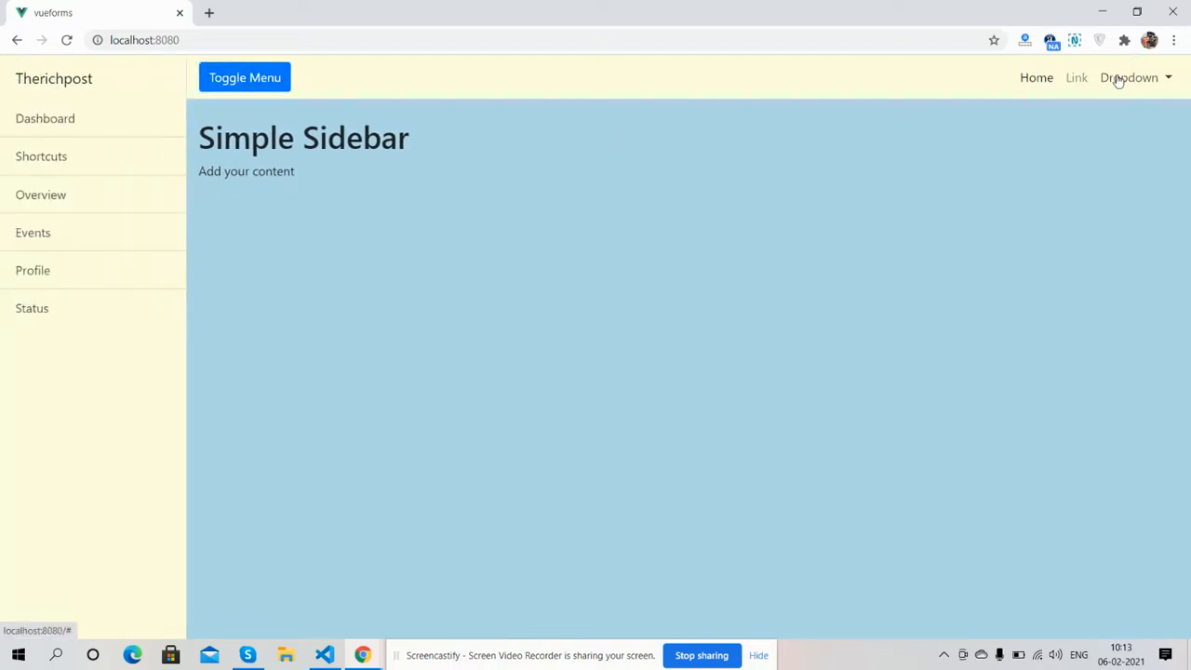
pyautogui.moveTo(889, 152)
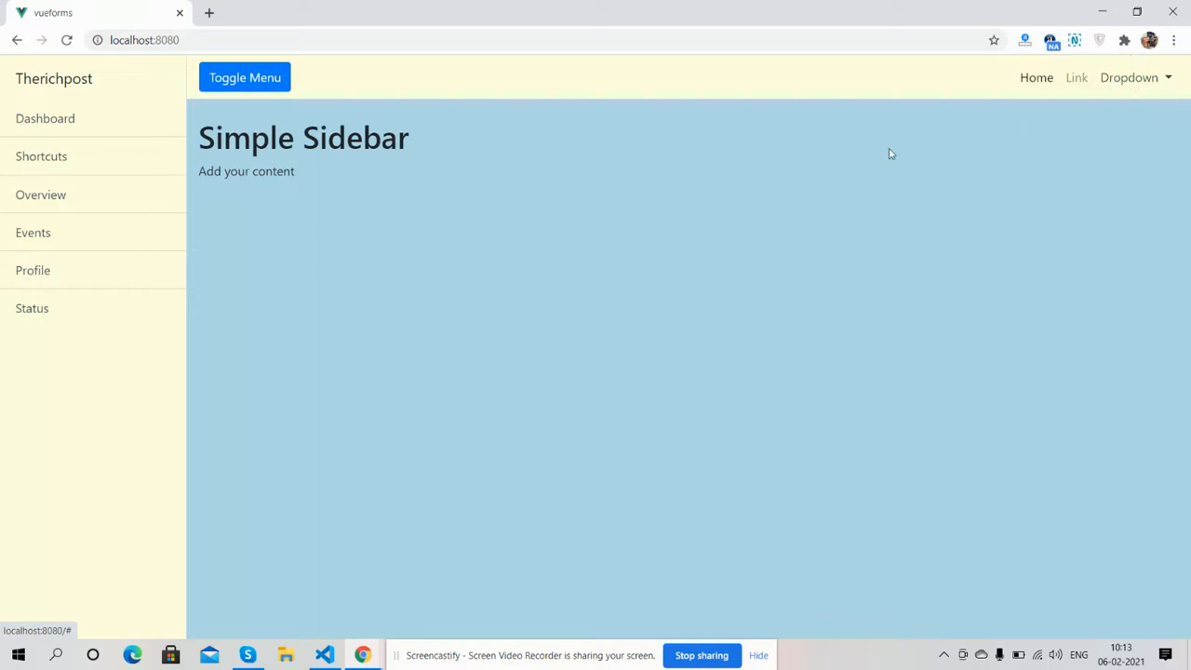
# Inspect the page with DevTools docked right and collapse the sidebar in the iPhone X preview
pyautogui.rightClick(890, 152)
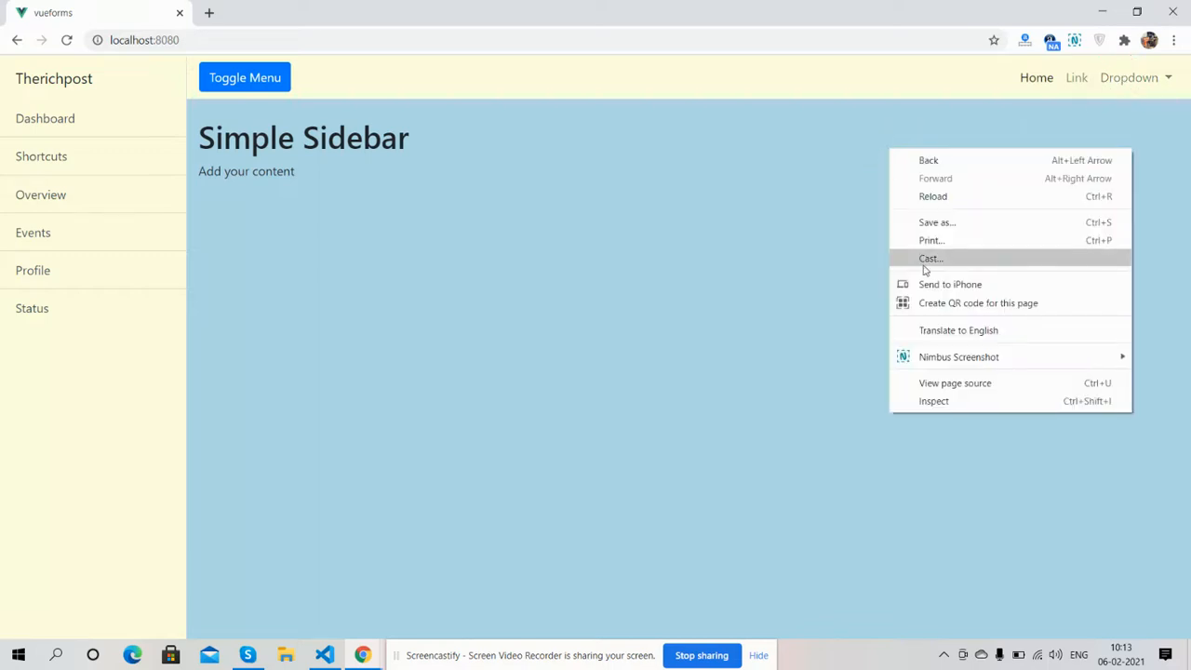
pyautogui.click(937, 403)
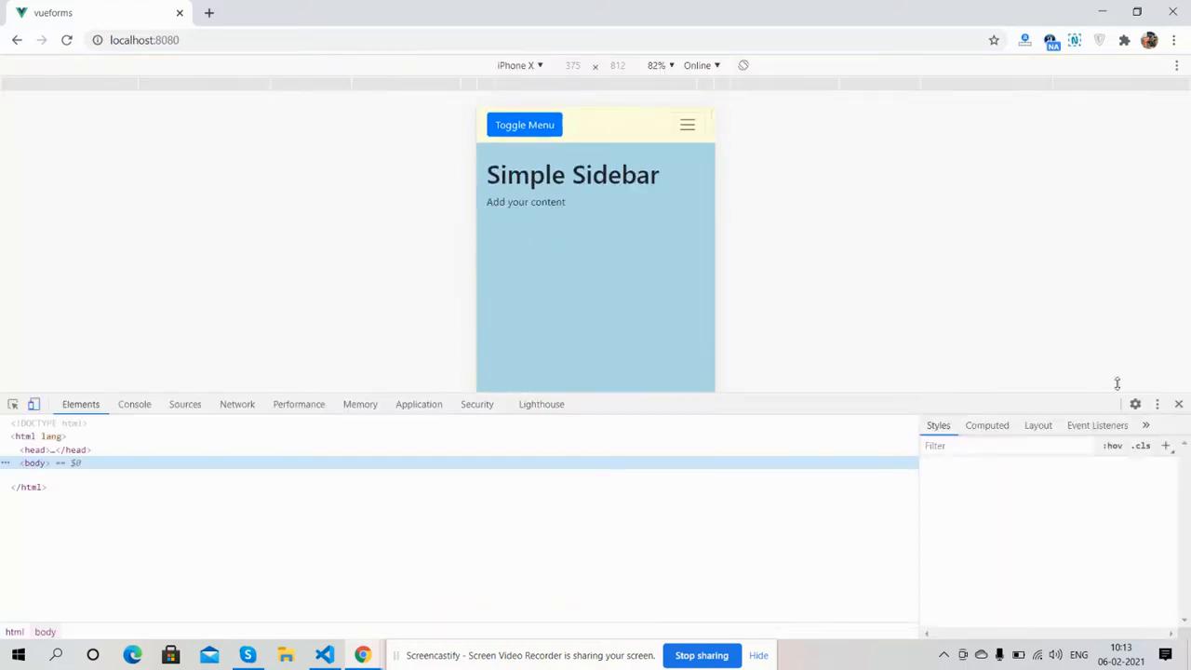
pyautogui.click(1157, 404)
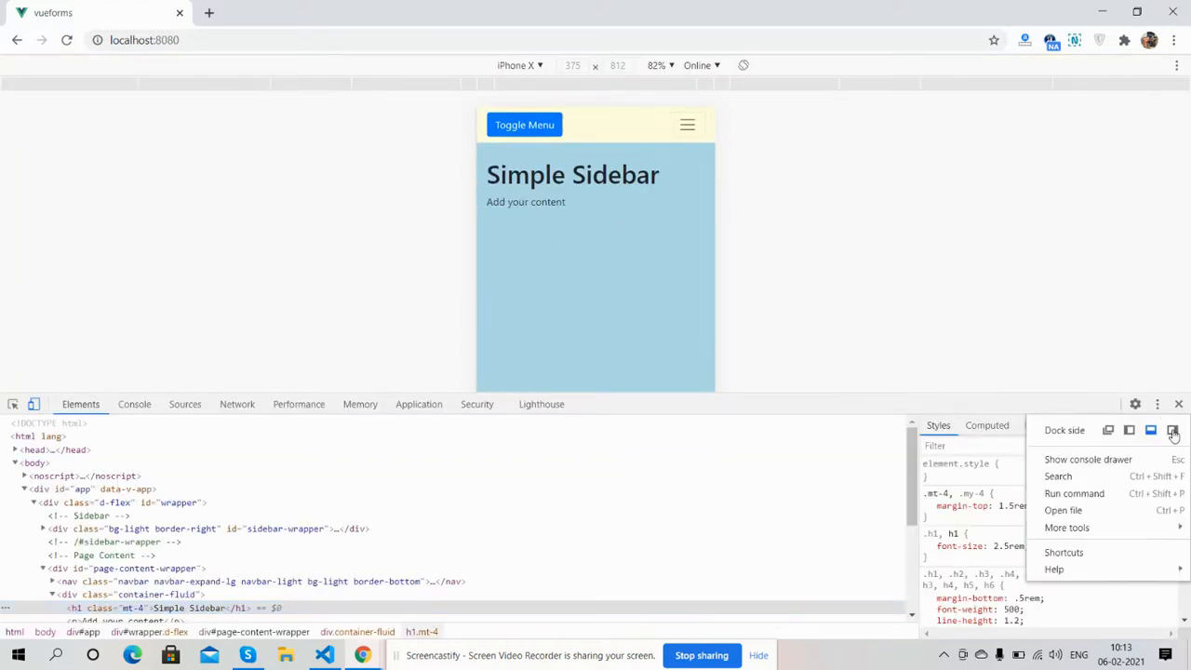
pyautogui.click(1174, 430)
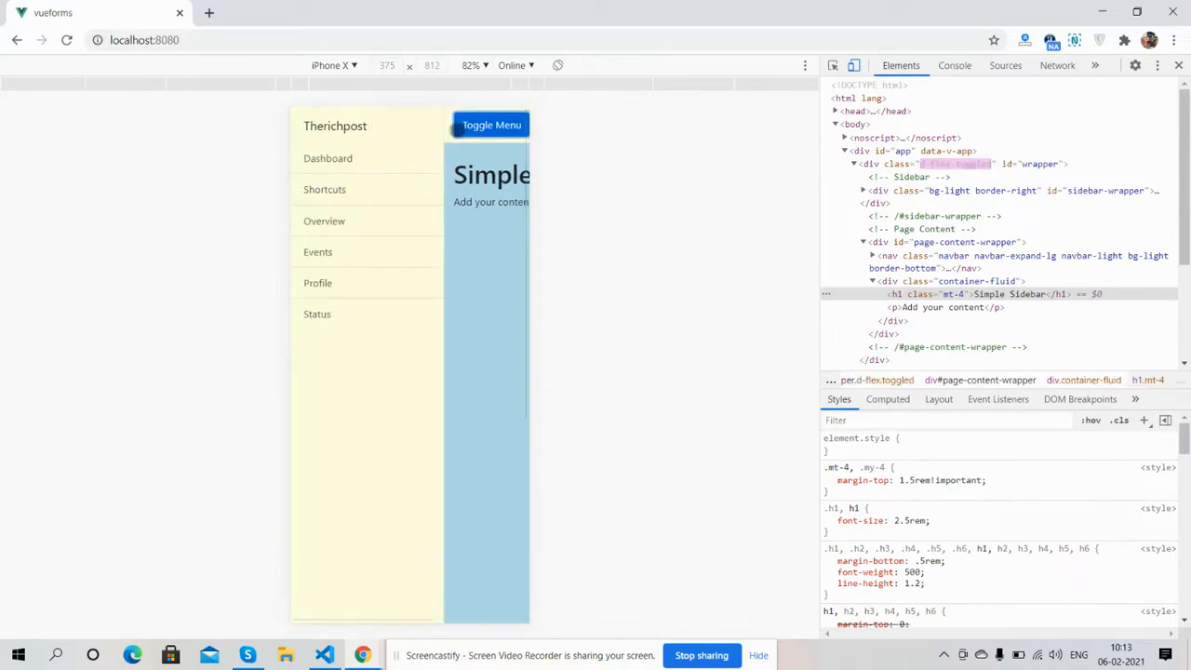
pyautogui.click(491, 125)
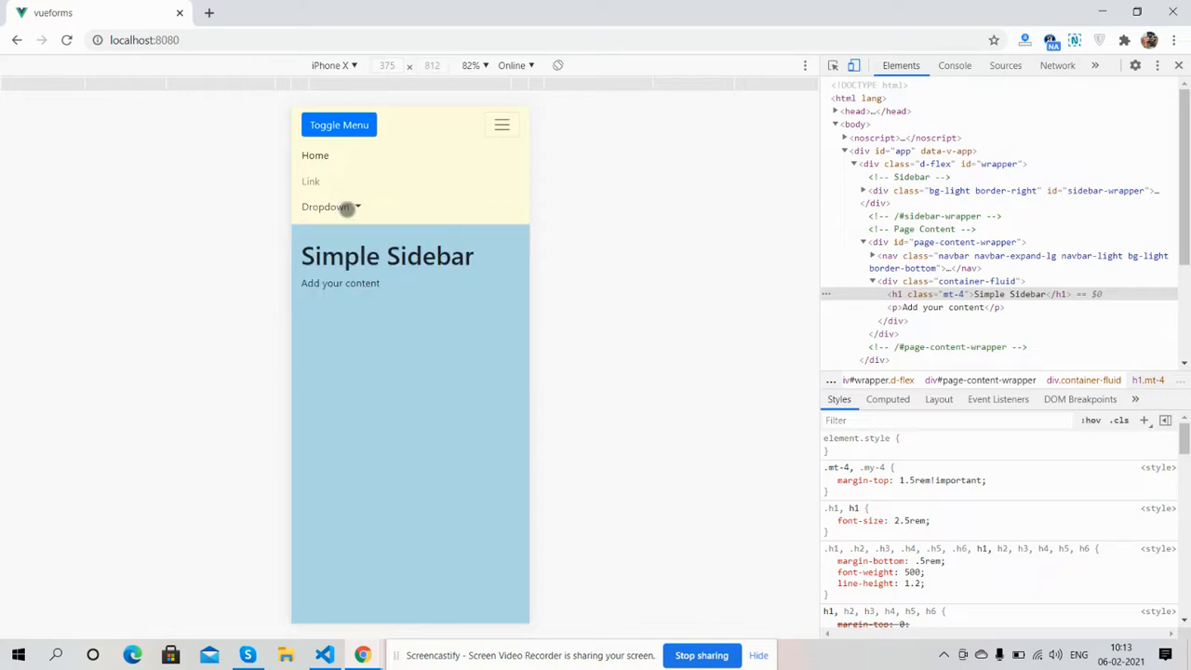
pyautogui.moveTo(338, 160)
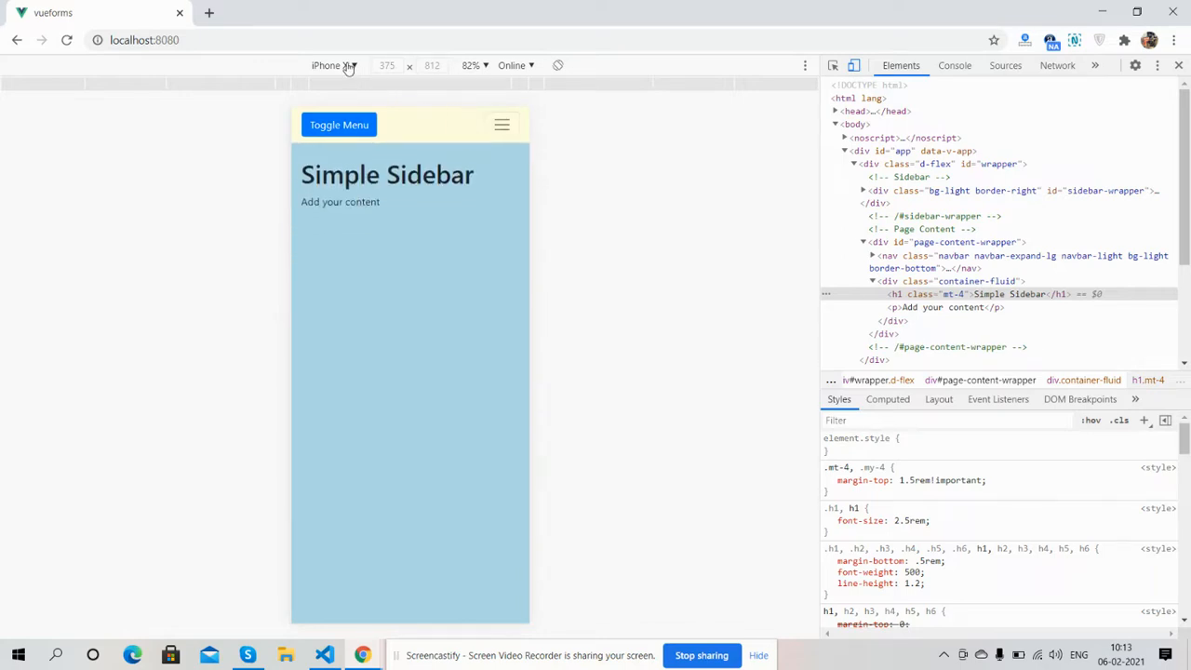
# Emulate a Galaxy S5, show the sidebar and expand the navigation links there
pyautogui.click(339, 65)
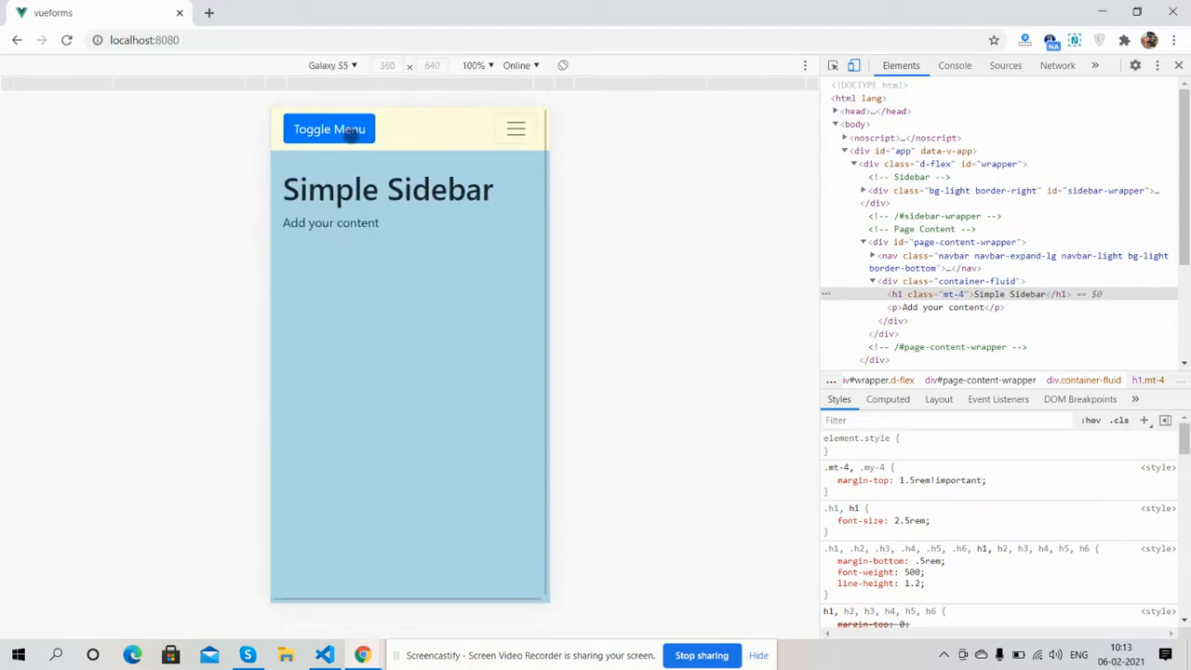
pyautogui.click(327, 129)
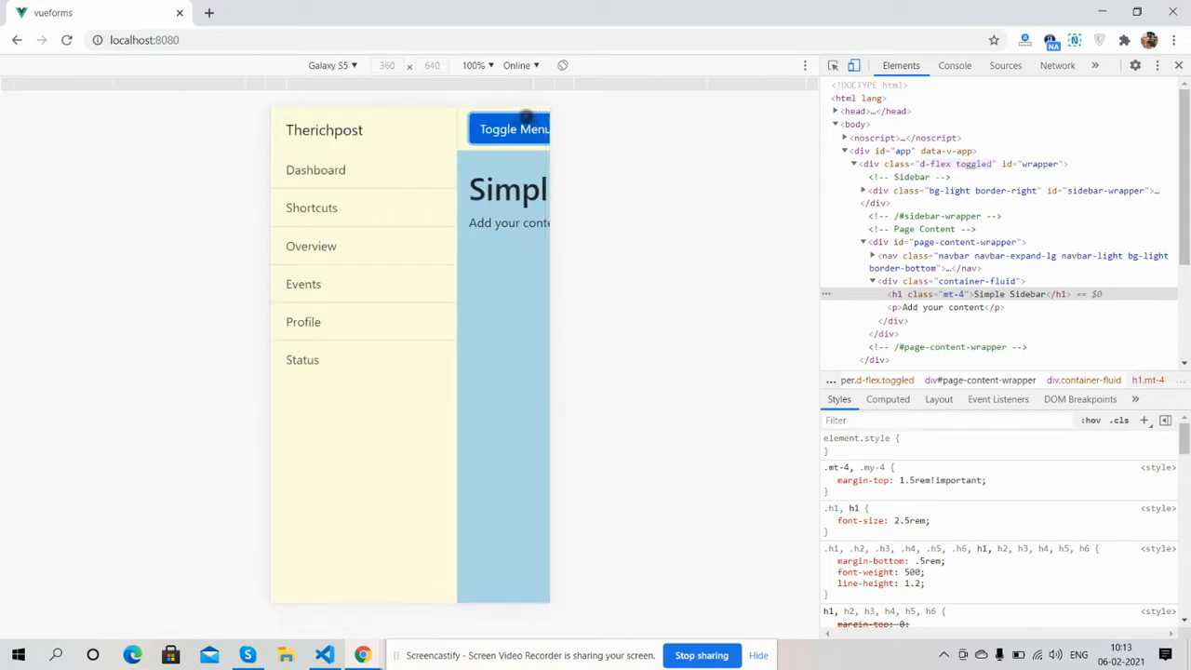
pyautogui.click(508, 128)
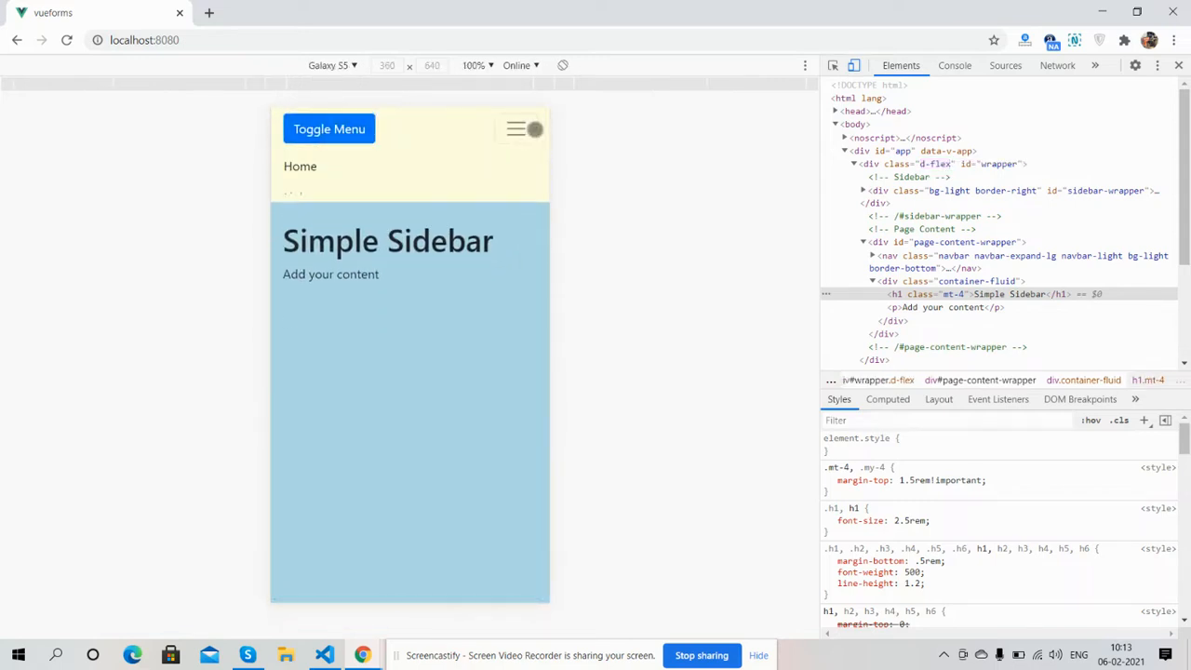
pyautogui.click(332, 65)
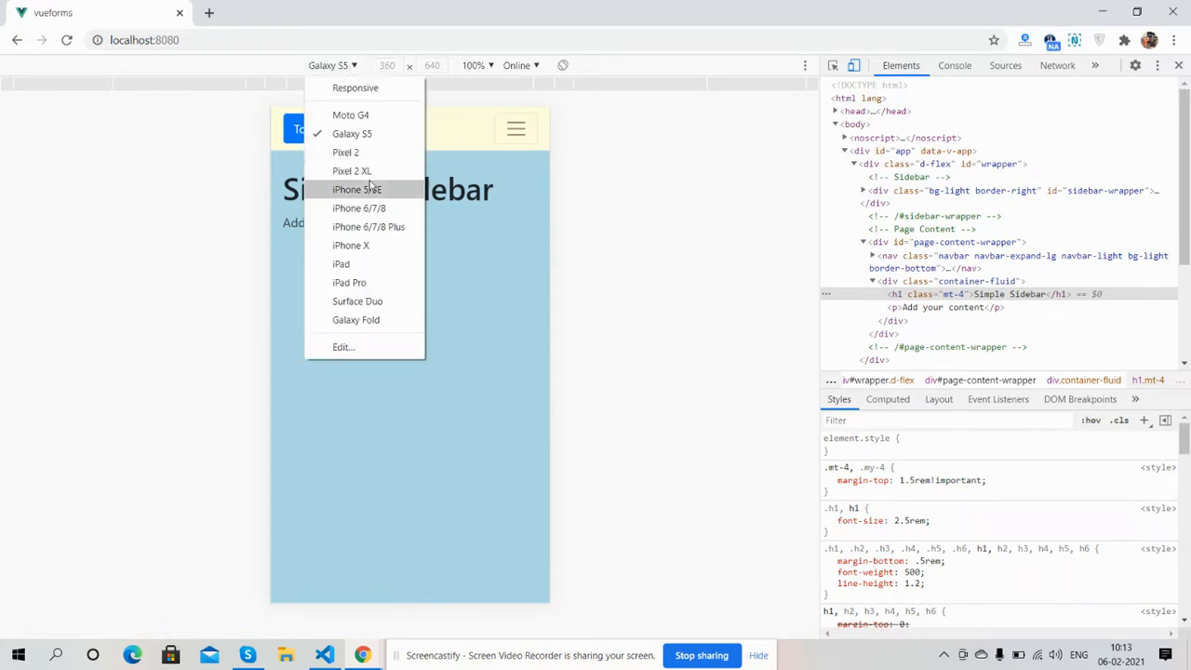
# Emulate an iPad at 100% zoom with the sidebar showing, then close DevTools
pyautogui.click(340, 264)
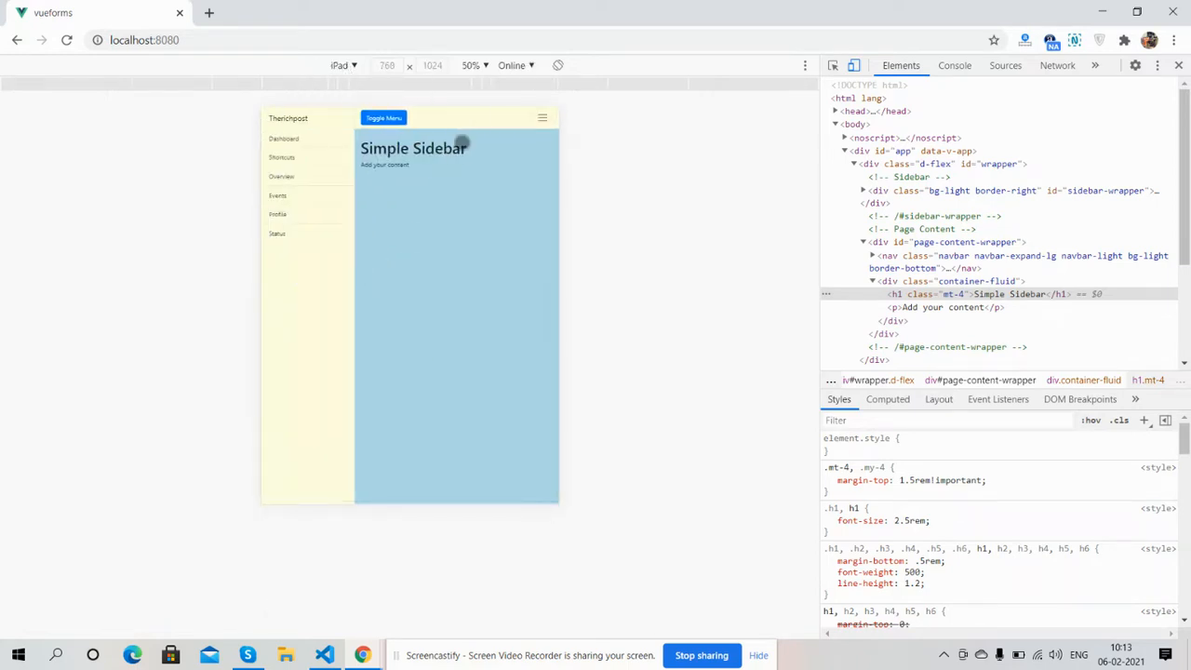
pyautogui.click(468, 65)
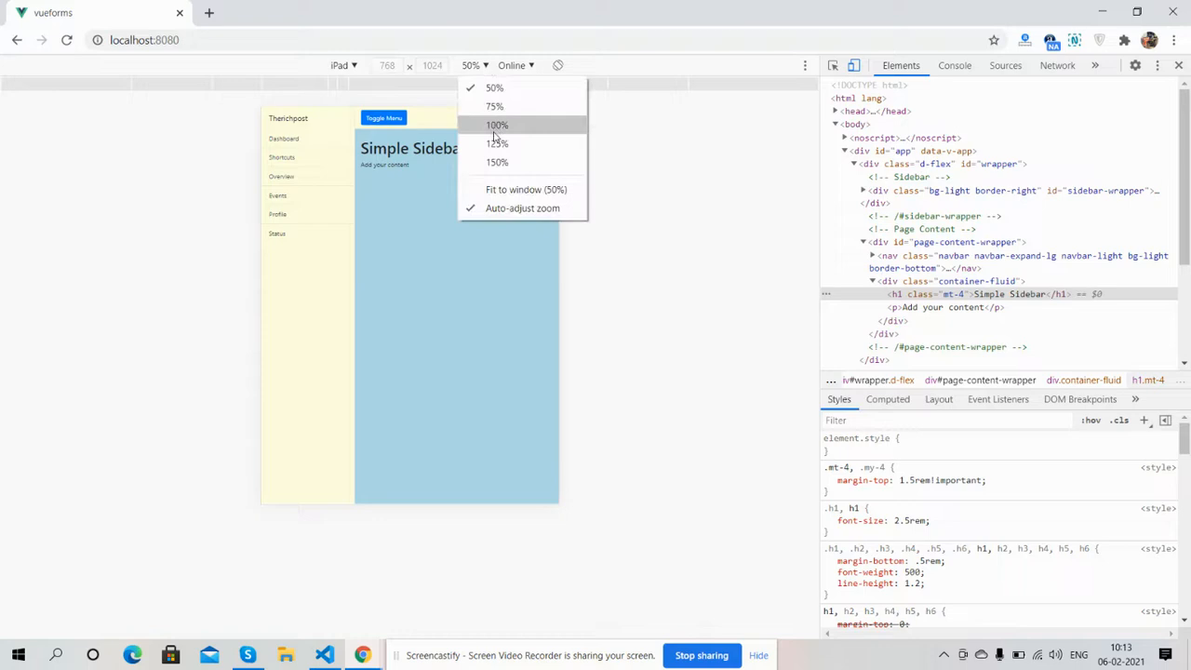
pyautogui.click(495, 125)
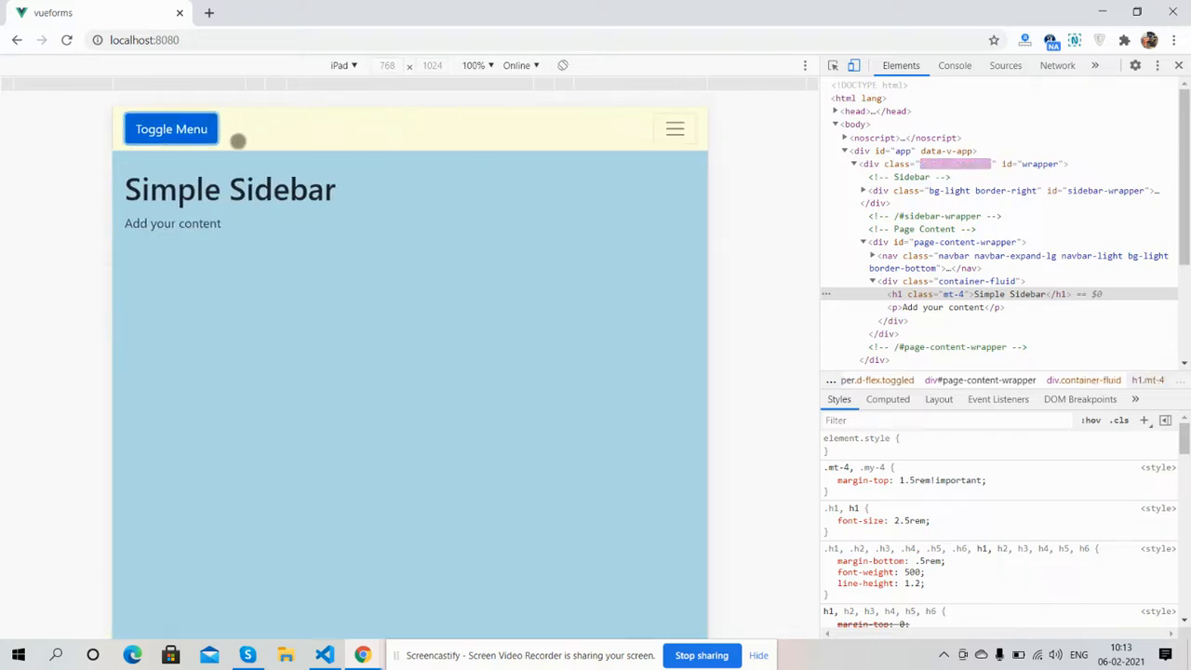
pyautogui.click(171, 128)
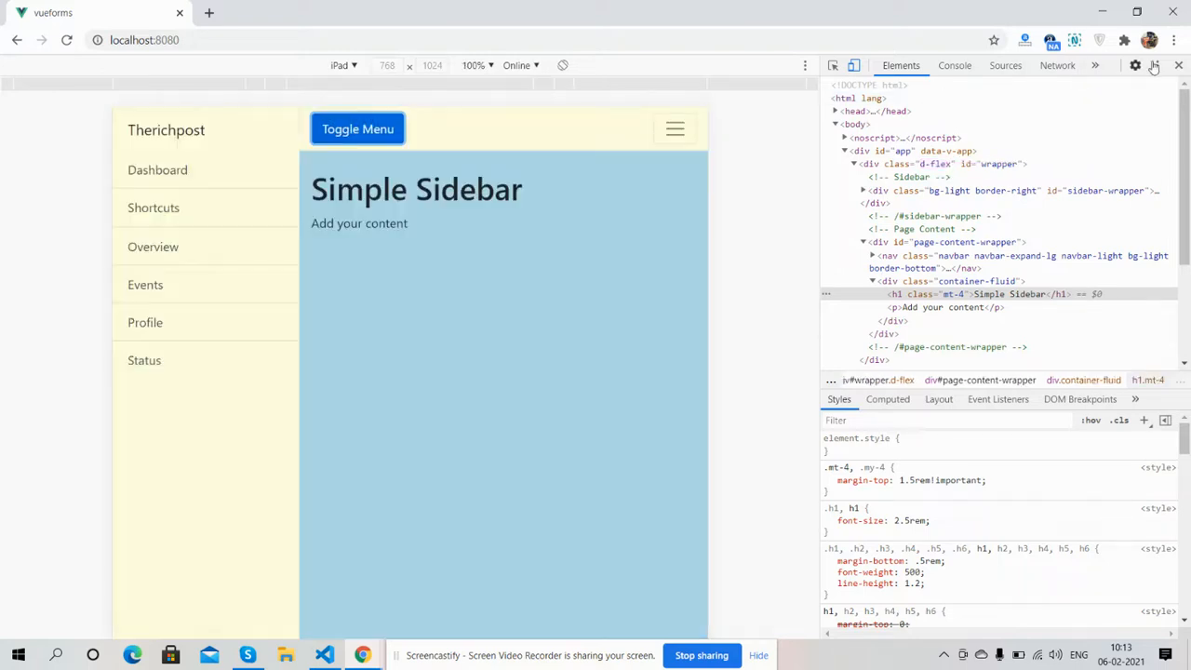
pyautogui.click(1176, 67)
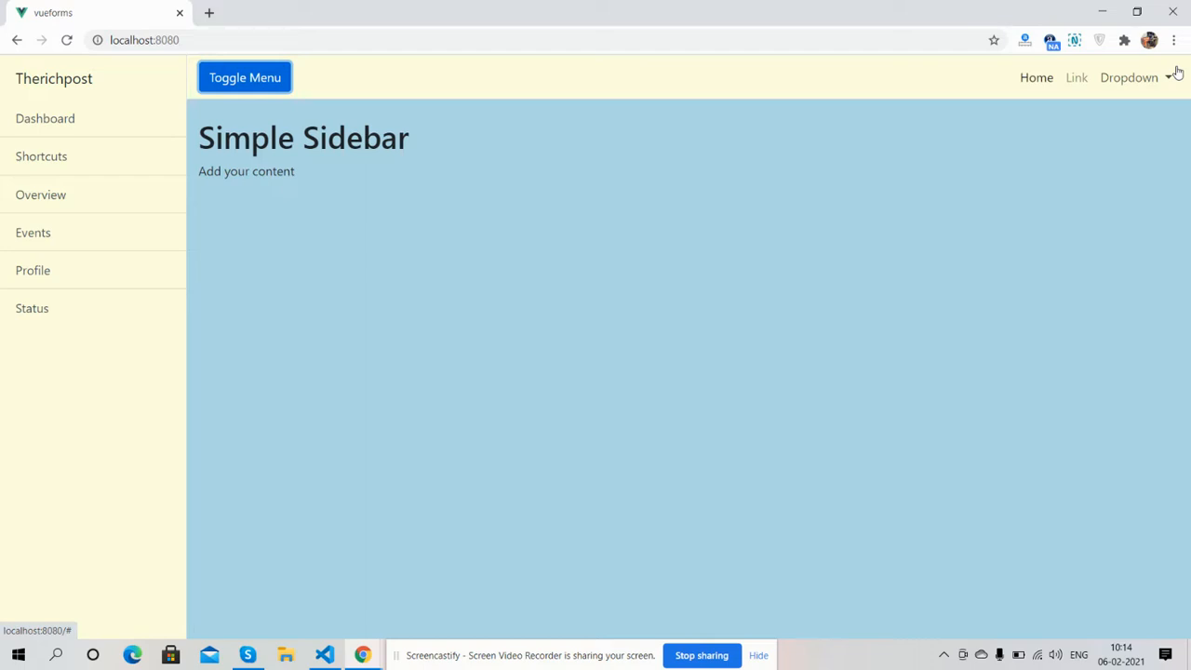
pyautogui.moveTo(759, 636)
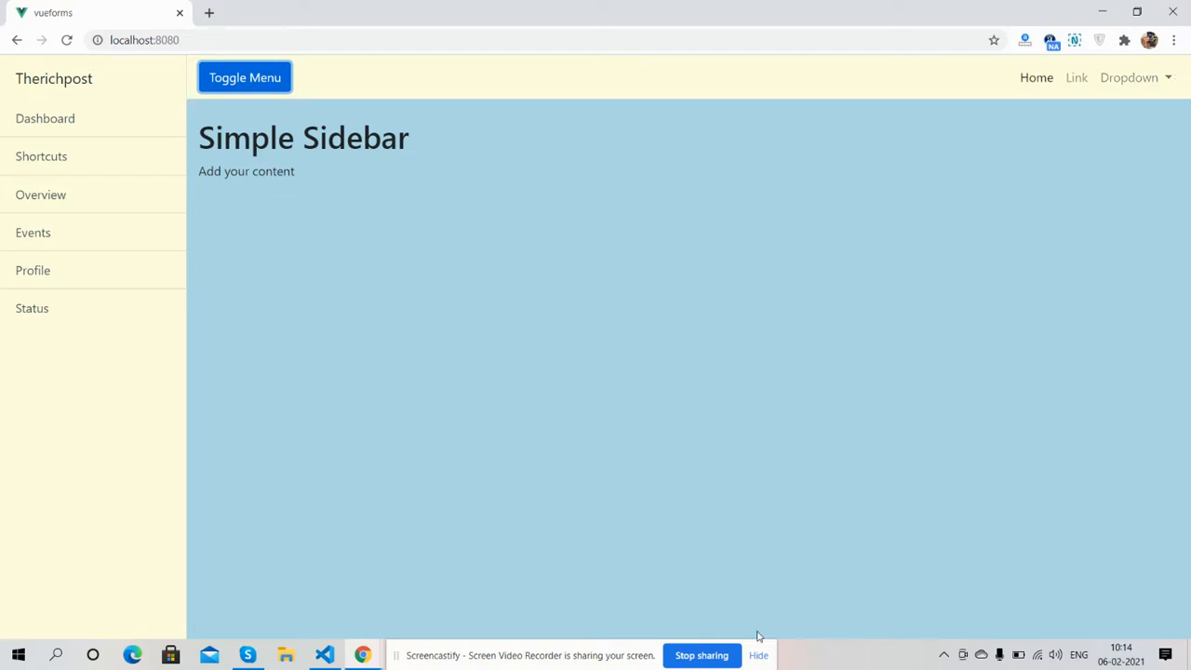